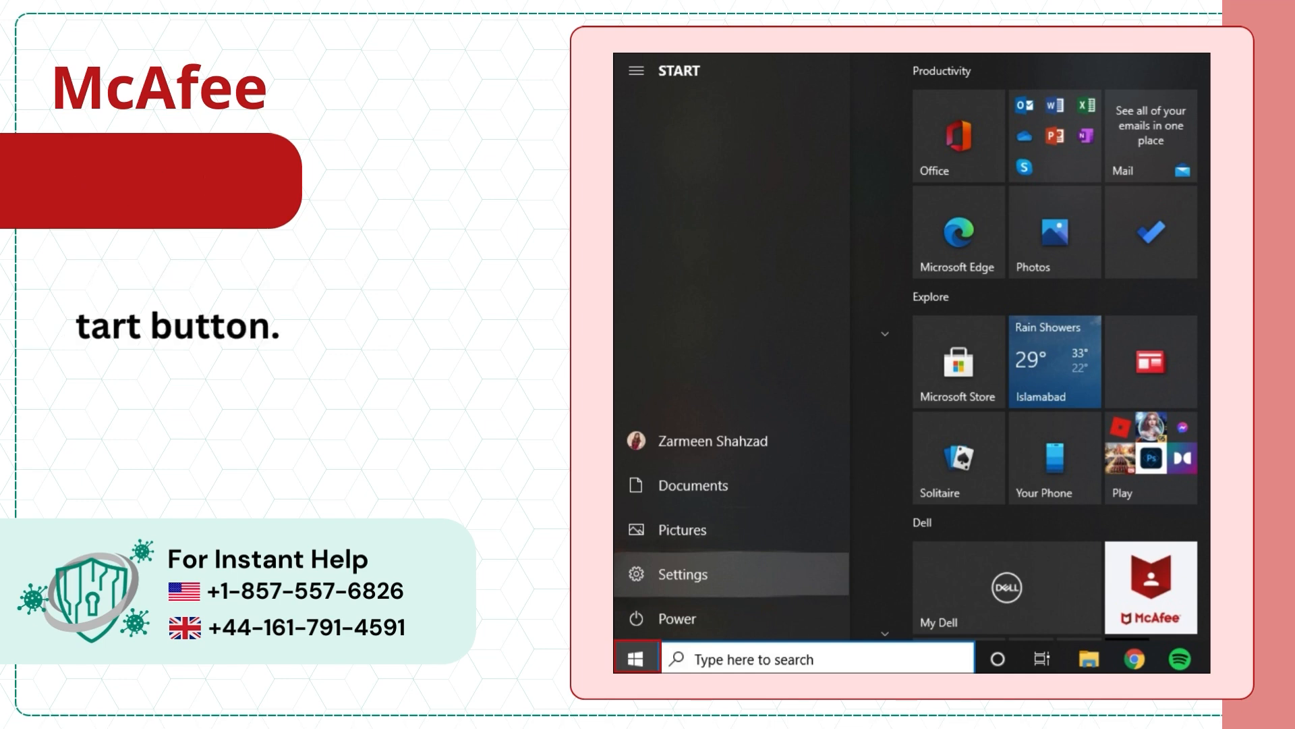
- Search the Start menu for "settings" so Settings appears as the best match
text(settings)
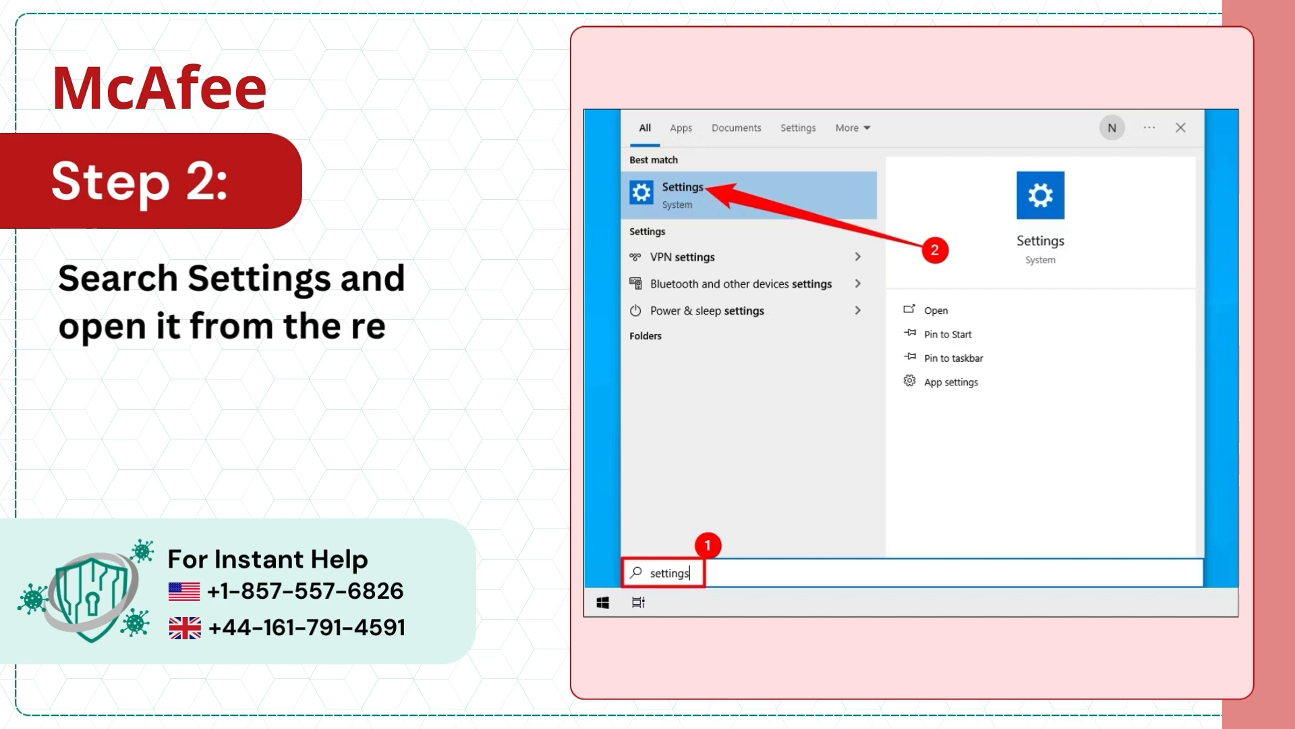
- Open the Settings app and go to the Apps section
click(682, 195)
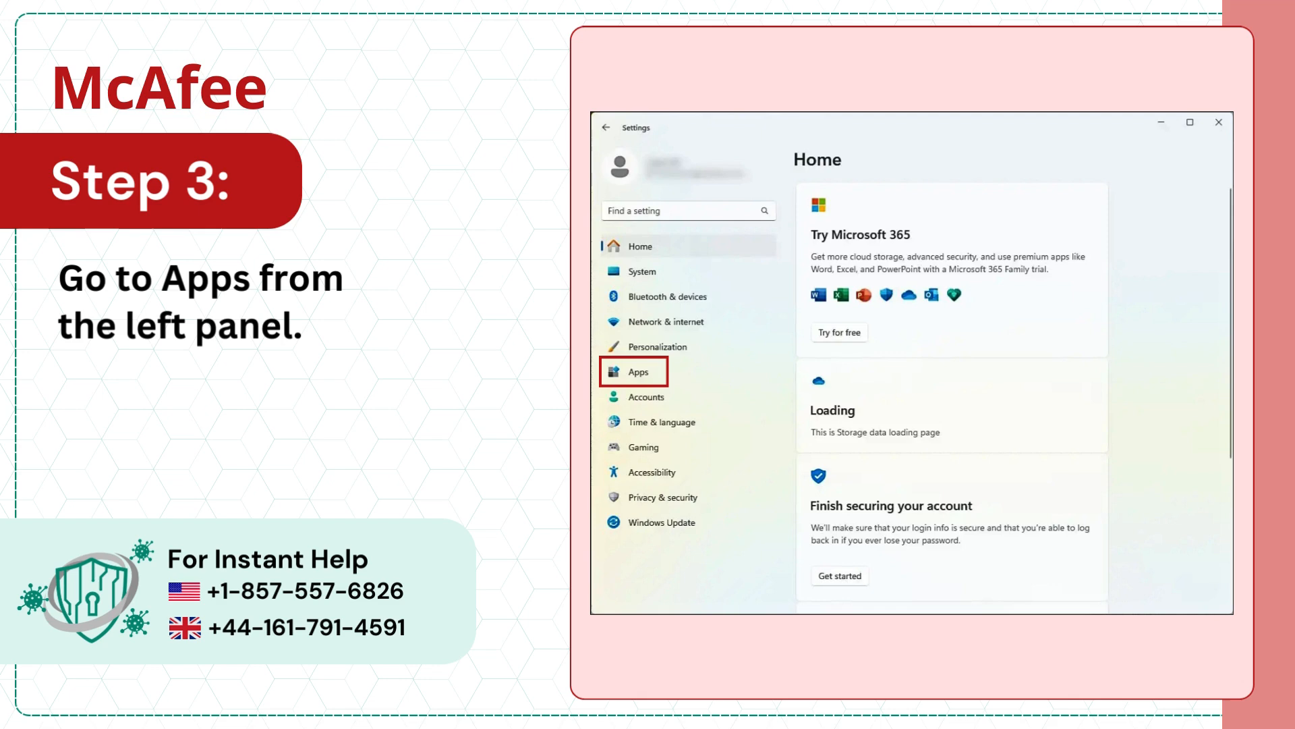
click(643, 371)
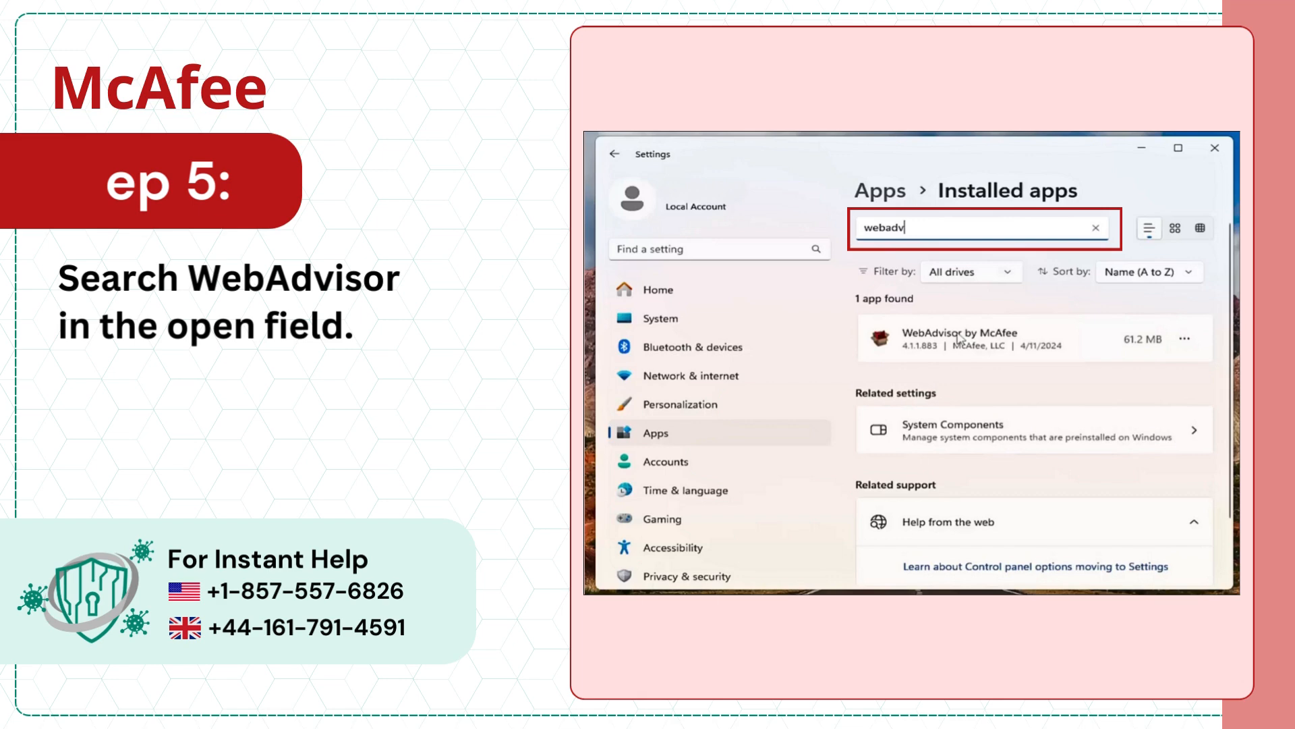
- Open the actions menu for WebAdvisor by McAfee in the Installed apps list
click(1181, 338)
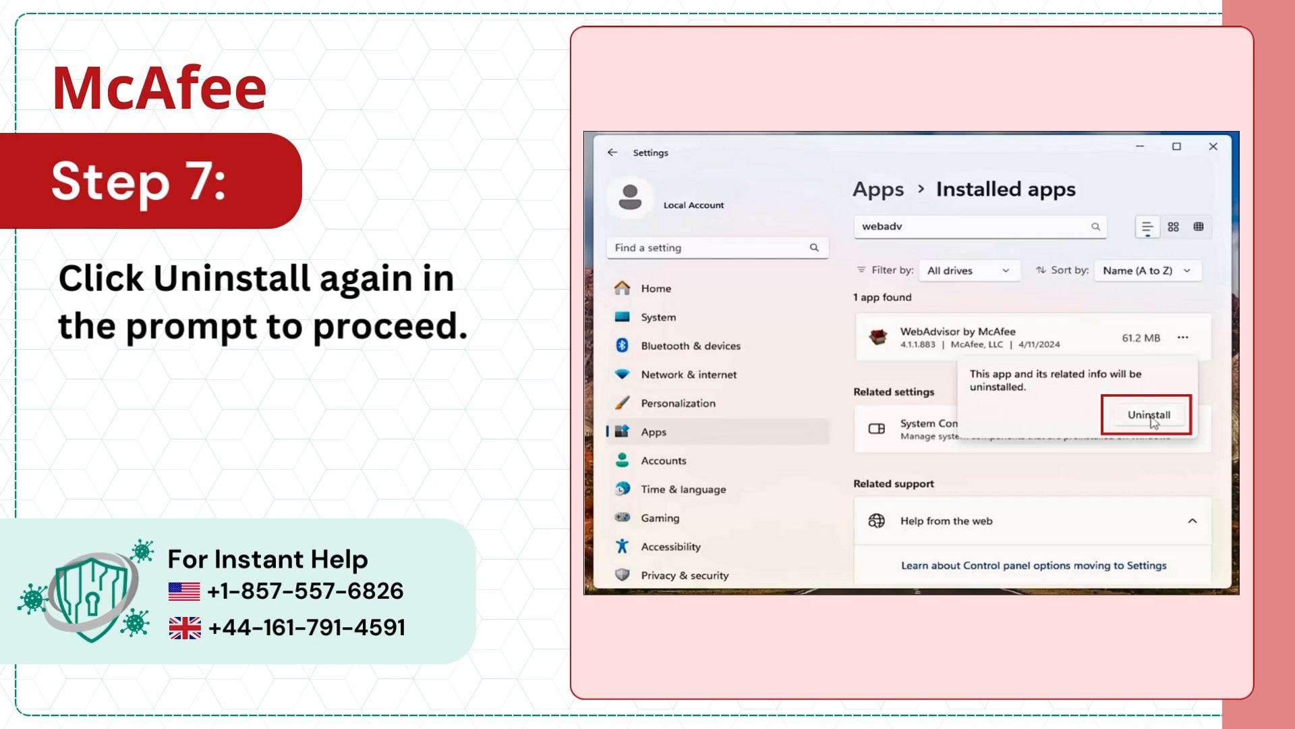
- Confirm uninstalling WebAdvisor, approve User Account Control, and decline McAfee's offer to keep protection
click(1146, 413)
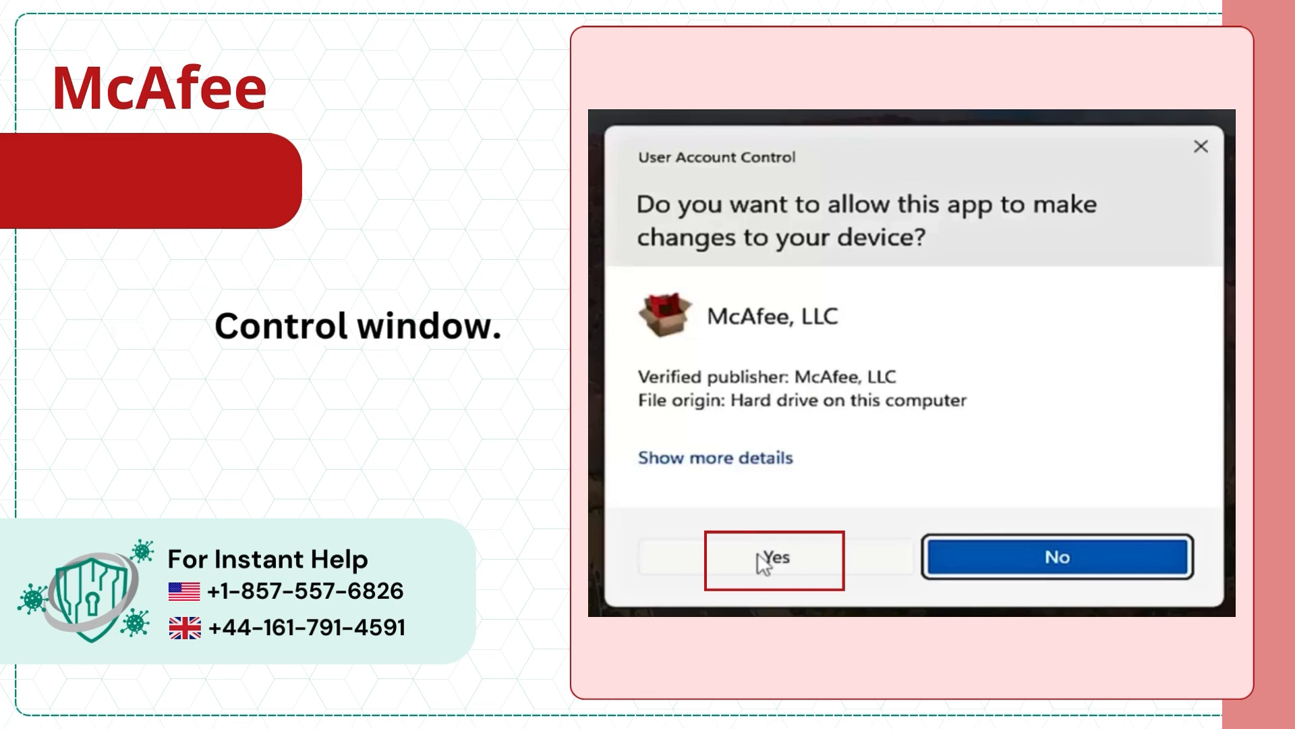
click(773, 558)
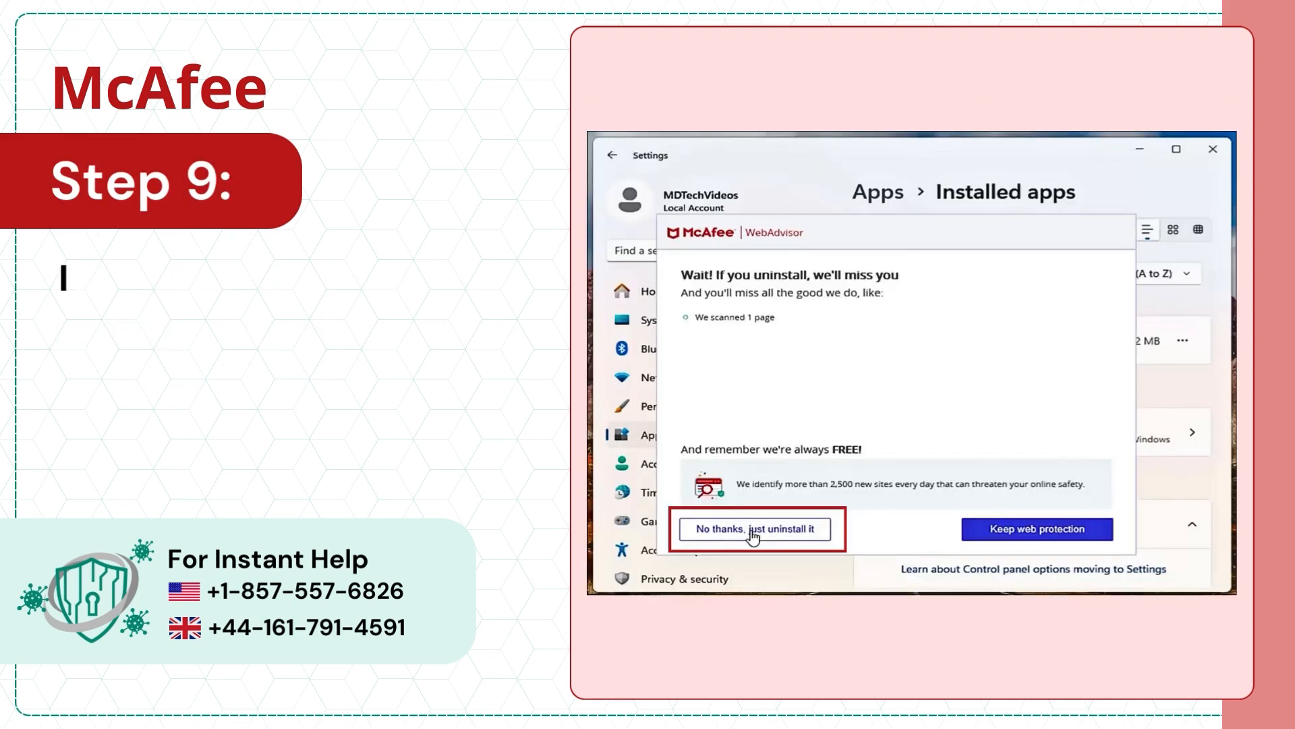
text(In the McAfee Web Advisor window, click No Thanks, Just Uninstall It.)
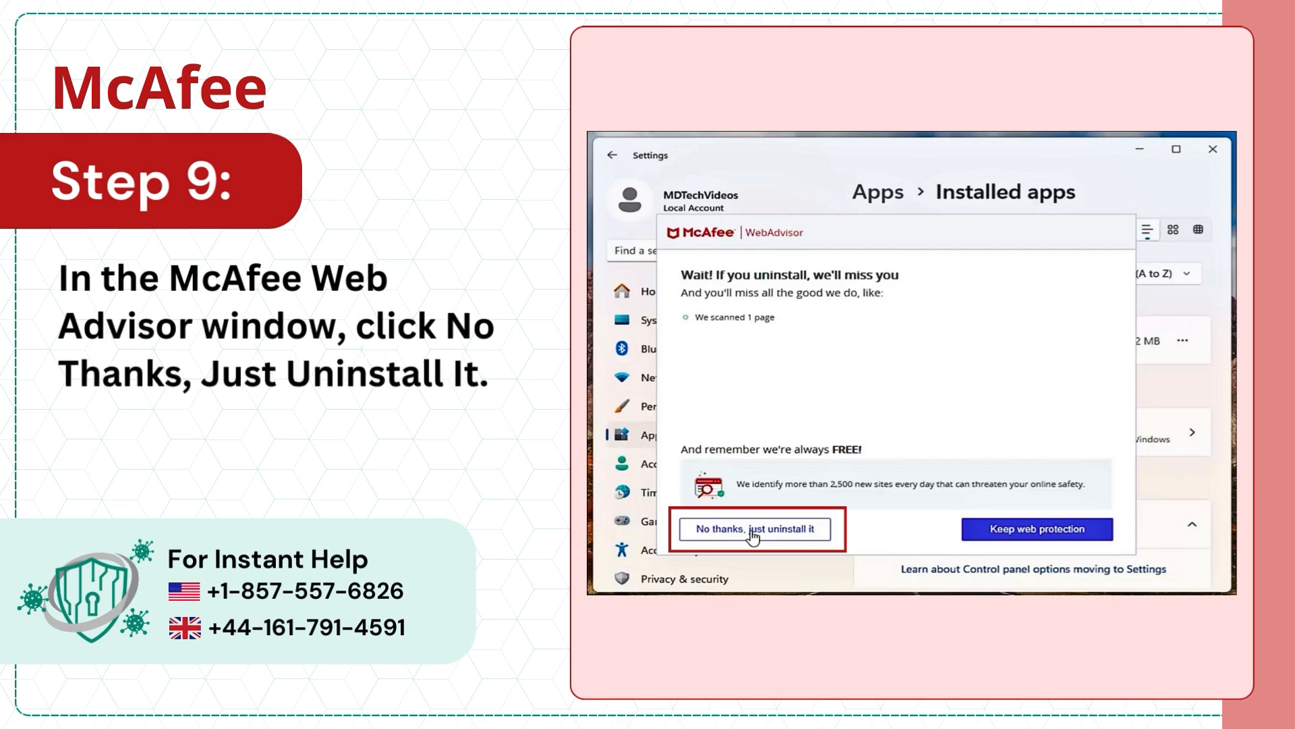
click(754, 528)
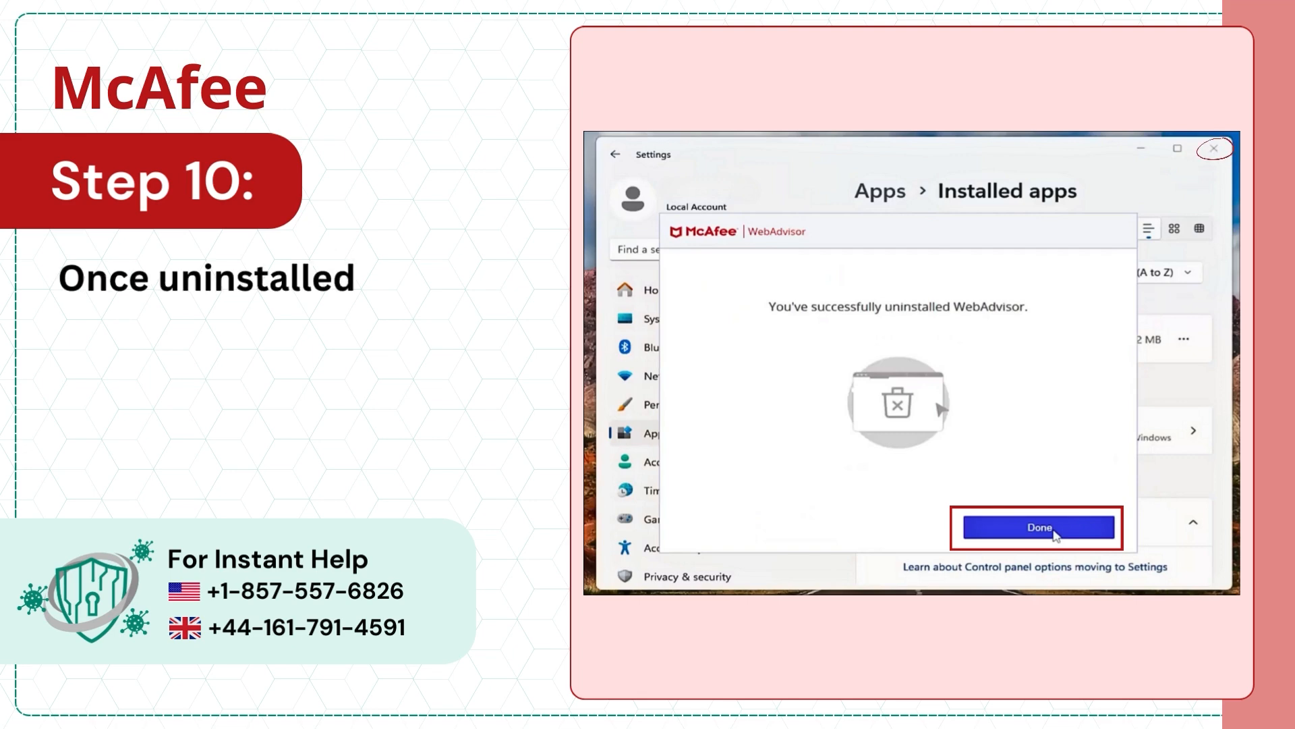